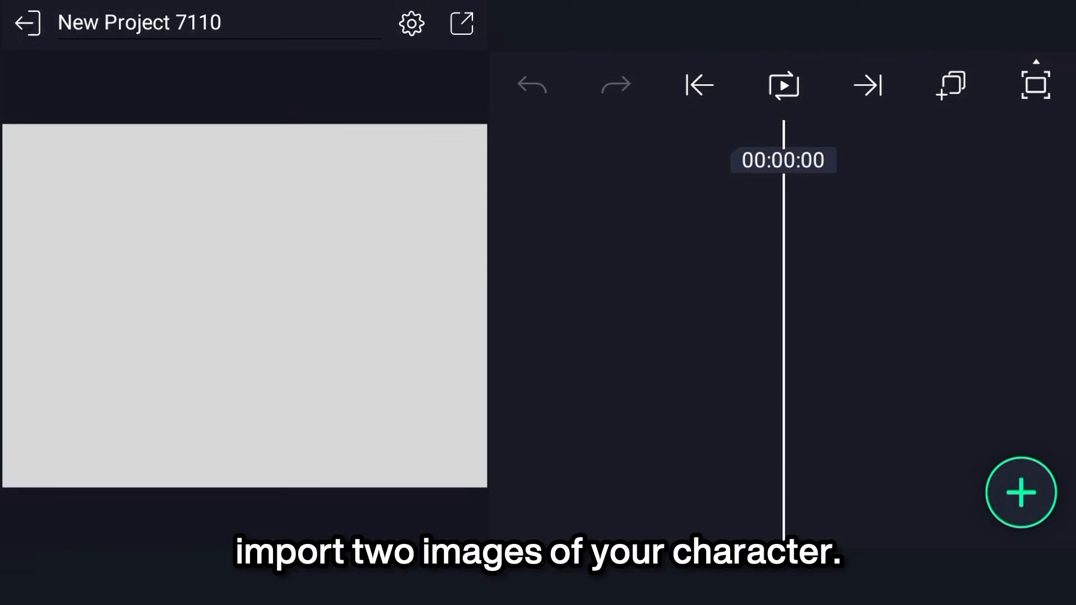
Step: Add Image 1.png and Image 2.png as layers and resize them in Move & Transform to fit the frame
{"action": "left_click", "coordinate": [1021, 494]}
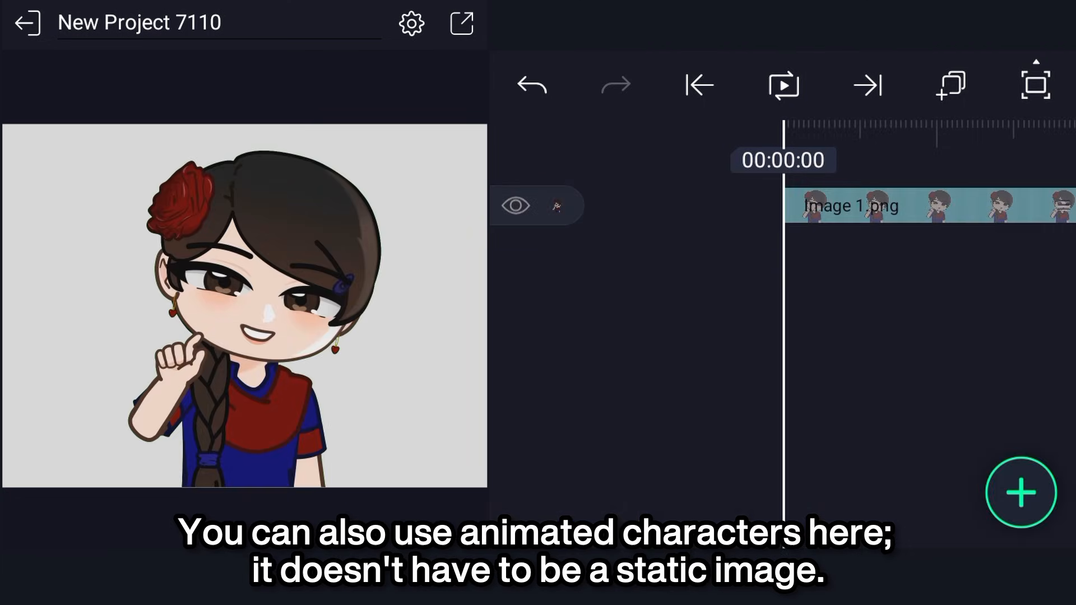
{"action": "left_click", "coordinate": [1022, 493]}
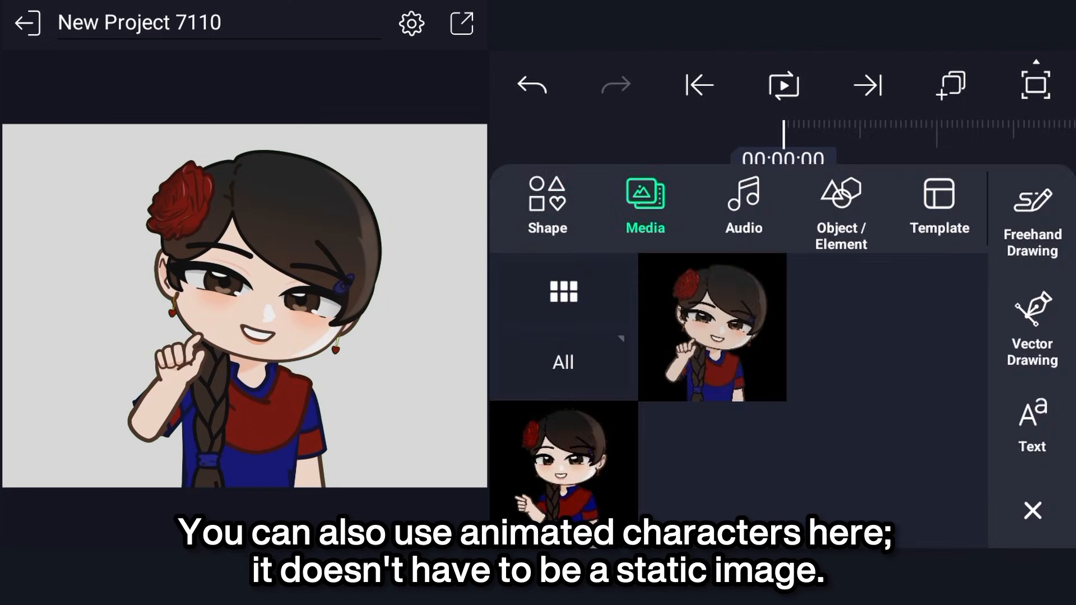
{"action": "left_click", "coordinate": [711, 326]}
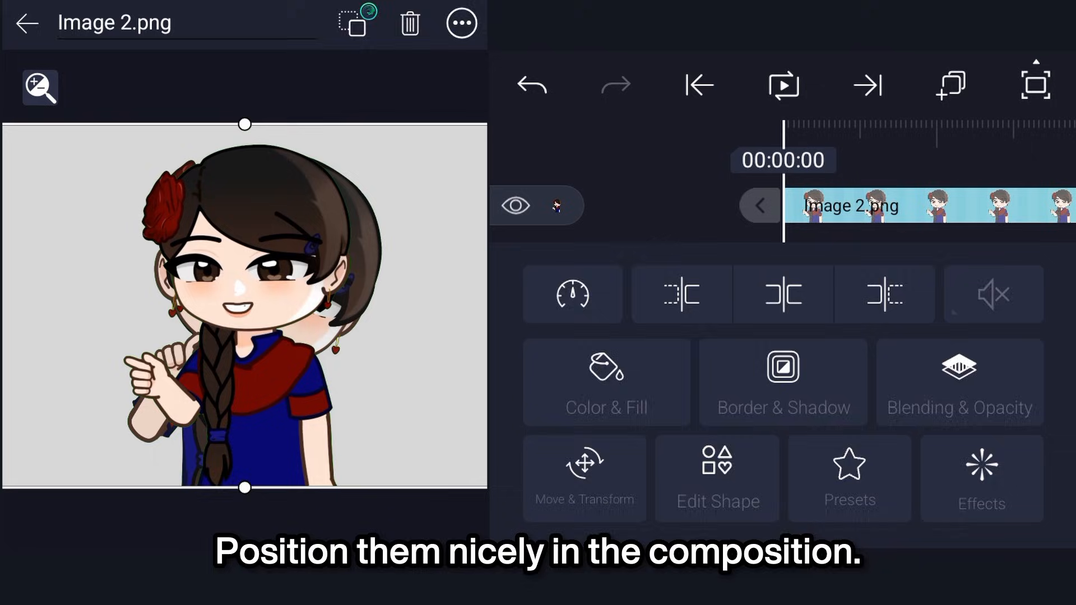
{"action": "left_click", "coordinate": [584, 479]}
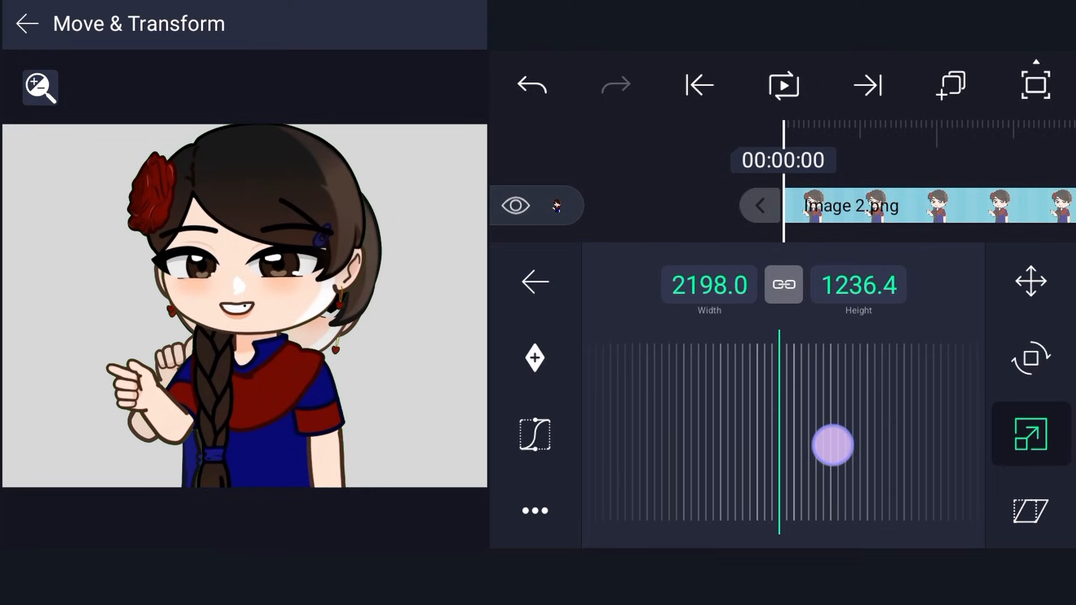
{"action": "left_click", "coordinate": [1031, 281]}
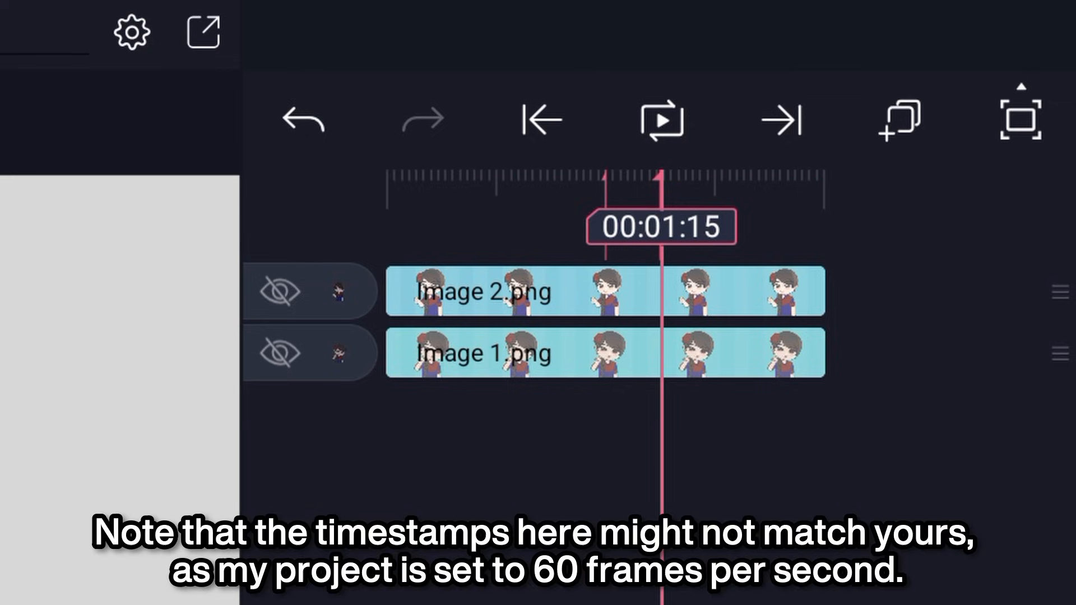
{"action": "left_click", "coordinate": [131, 31]}
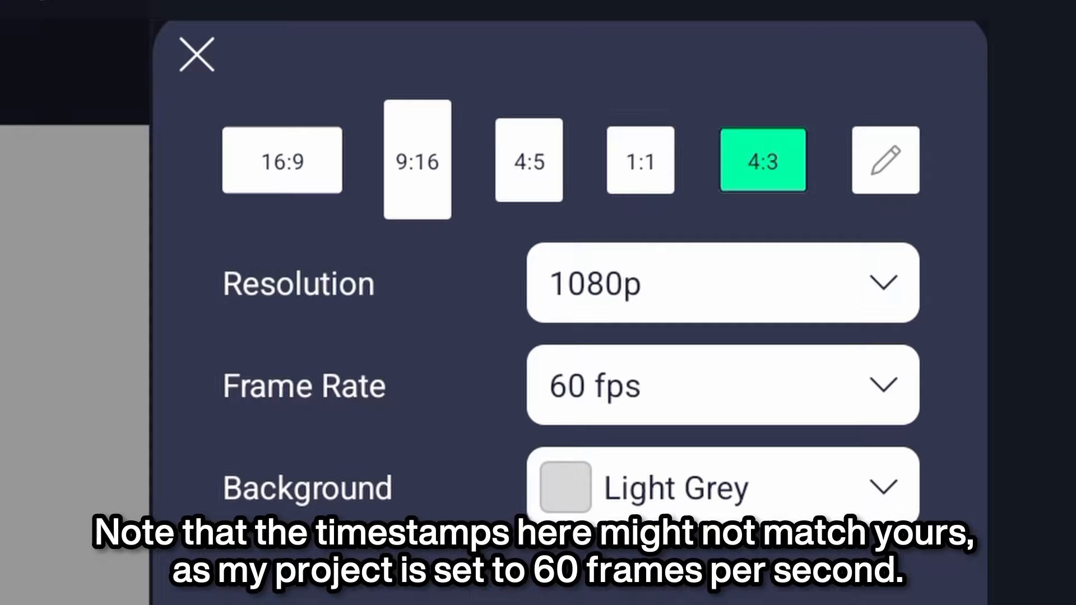
{"action": "left_click", "coordinate": [195, 54]}
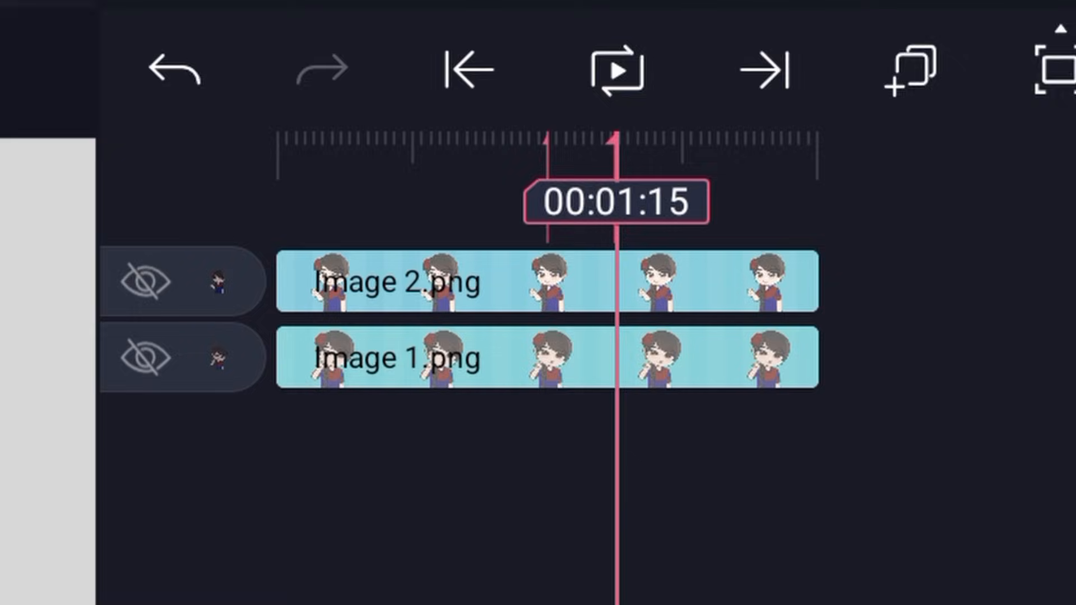
{"action": "left_click", "coordinate": [426, 281]}
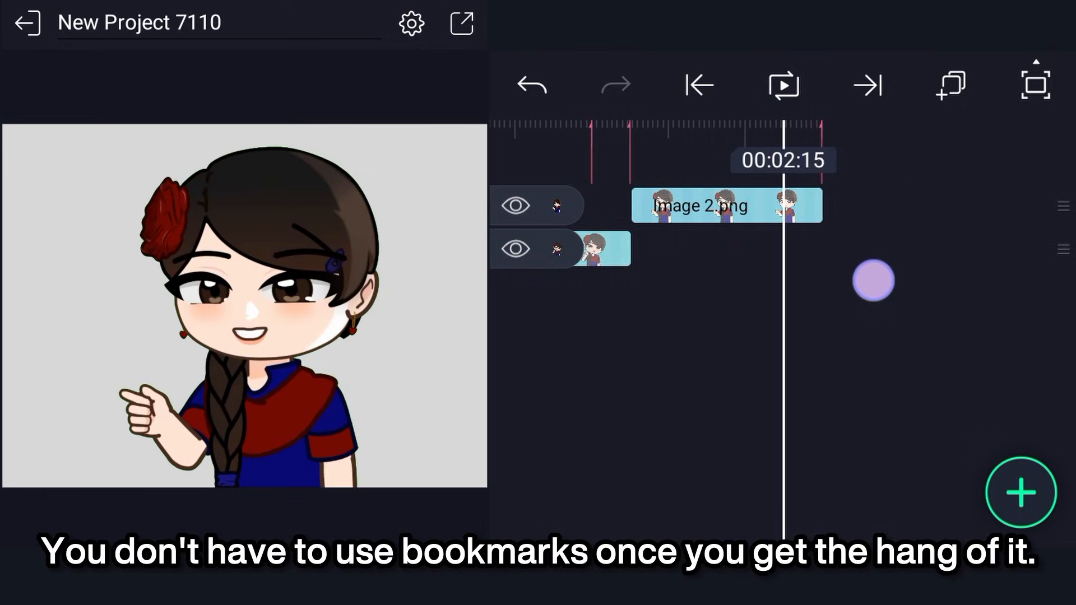
Step: Select Image 1 and open its transform controls to stage the layers at the switch point
{"action": "left_click", "coordinate": [597, 249]}
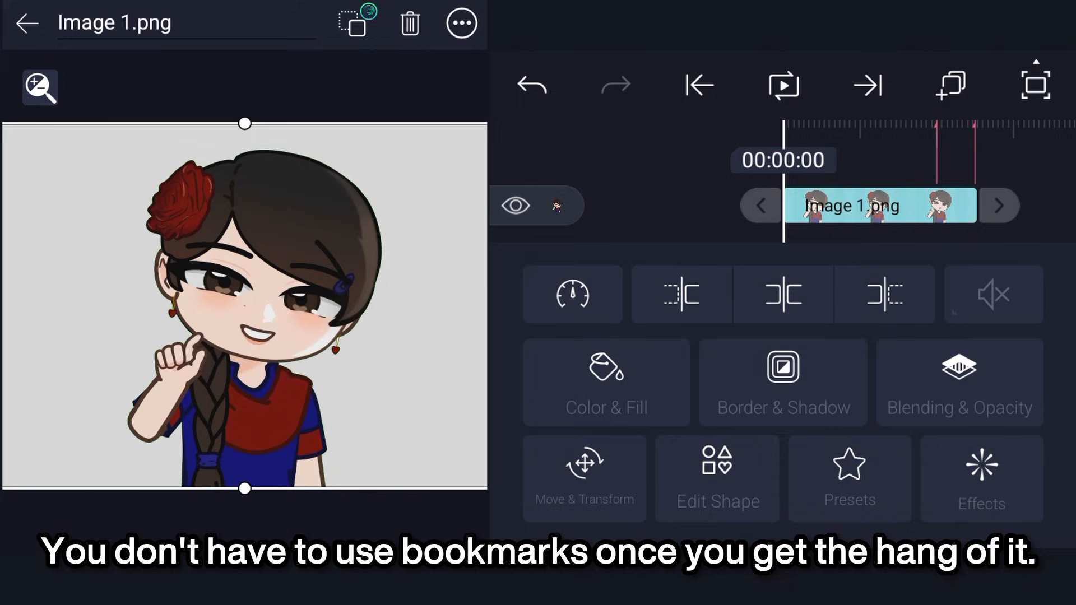
{"action": "left_click", "coordinate": [584, 478]}
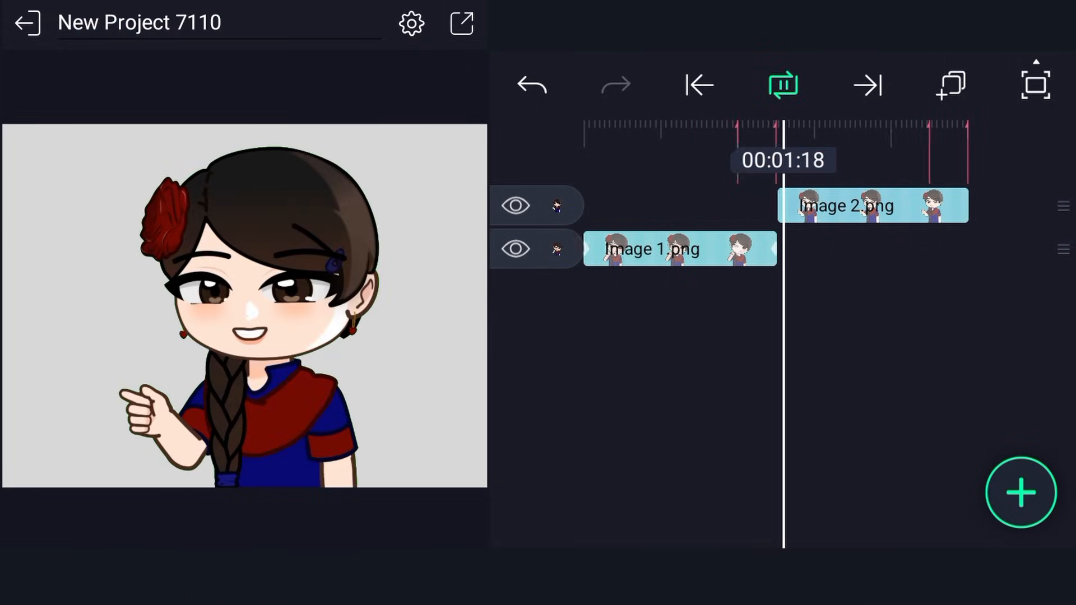
Step: Give Image 2 position keyframes at the bookmarks with an X offset for the sideways slide
{"action": "left_click", "coordinate": [872, 205]}
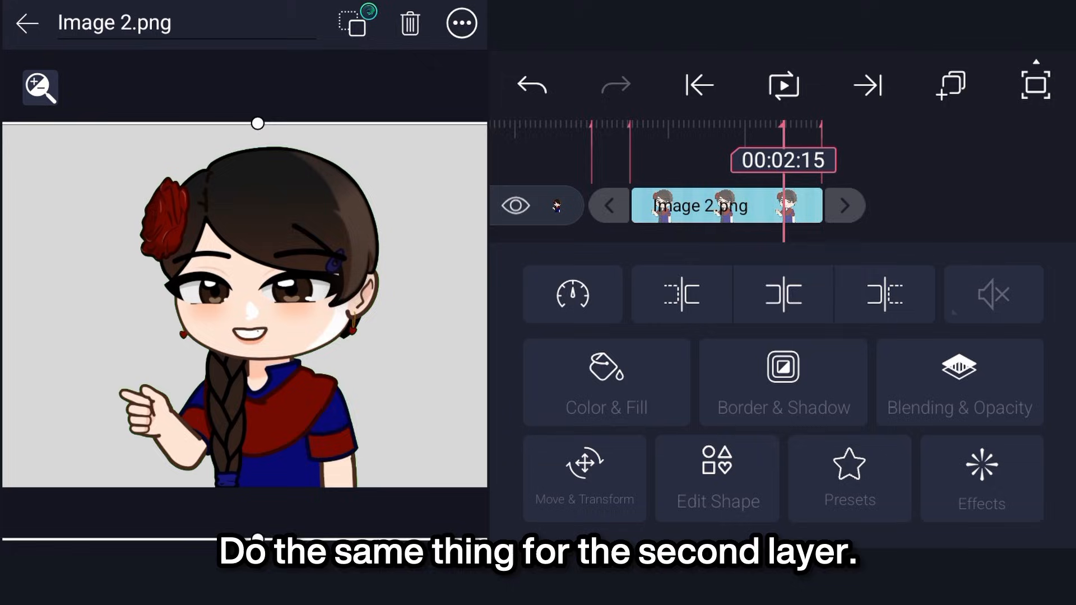
{"action": "left_click", "coordinate": [584, 479]}
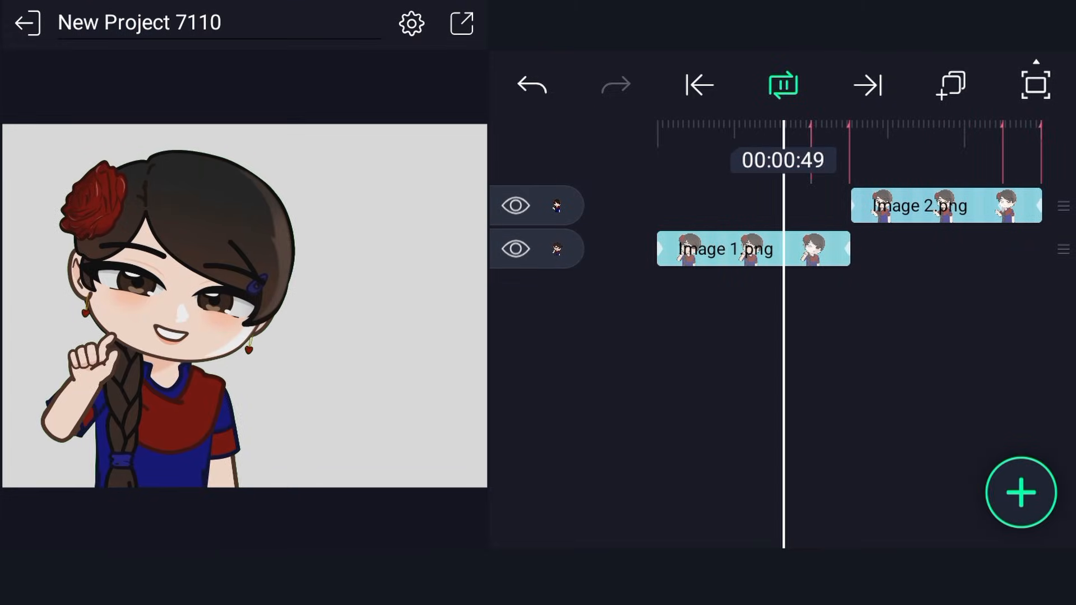
{"action": "scroll", "scroll_direction": "right", "scroll_amount": 3}
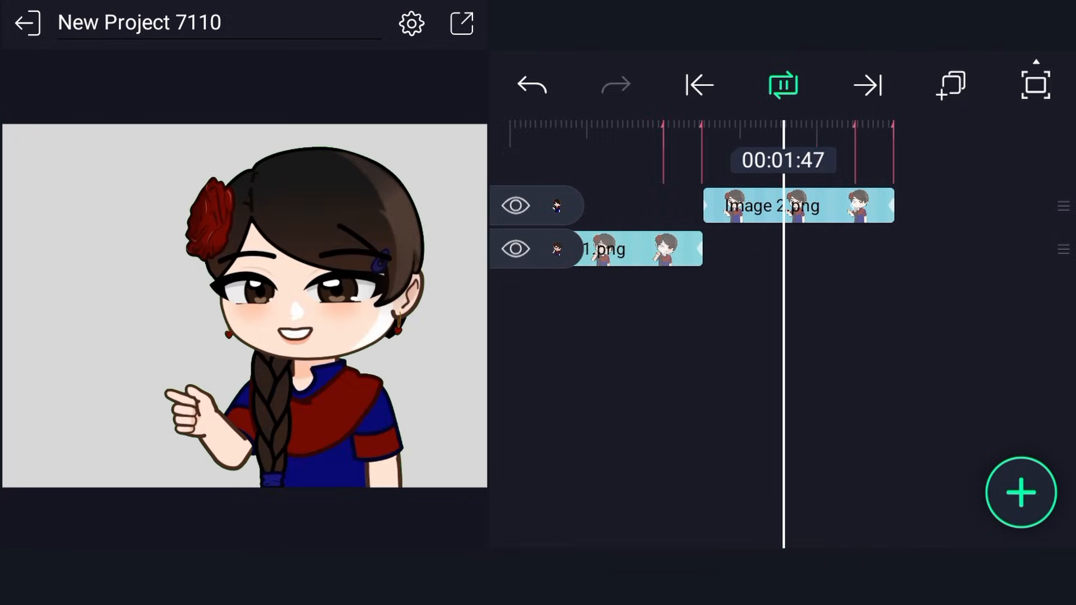
Step: Apply ease-out to Image 1's first keyframe pair and ease-in to its last in the easing graph
{"action": "left_click", "coordinate": [611, 249]}
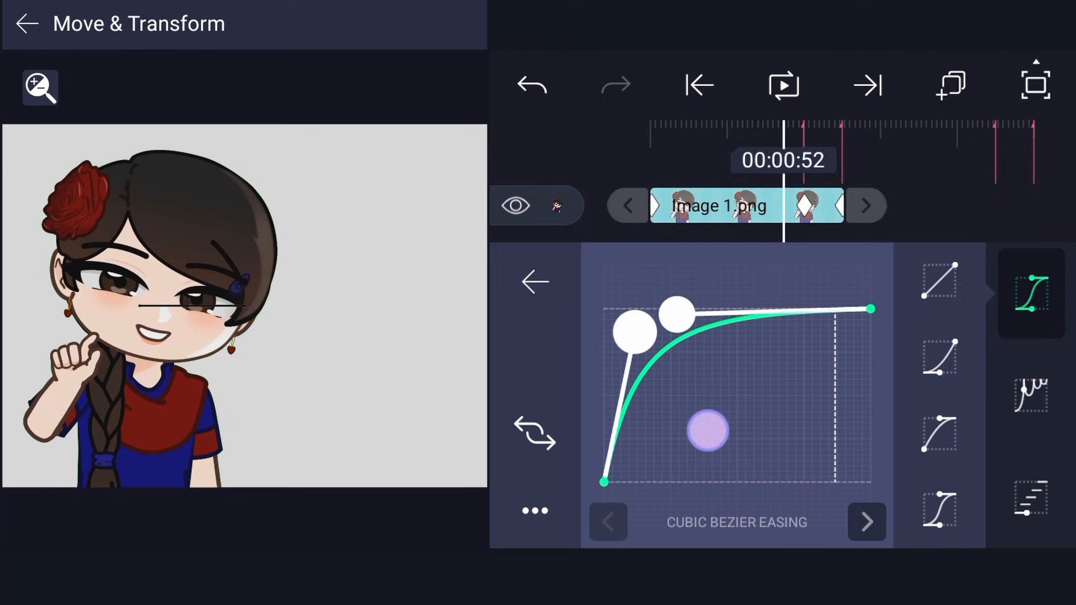
{"action": "left_click", "coordinate": [782, 84]}
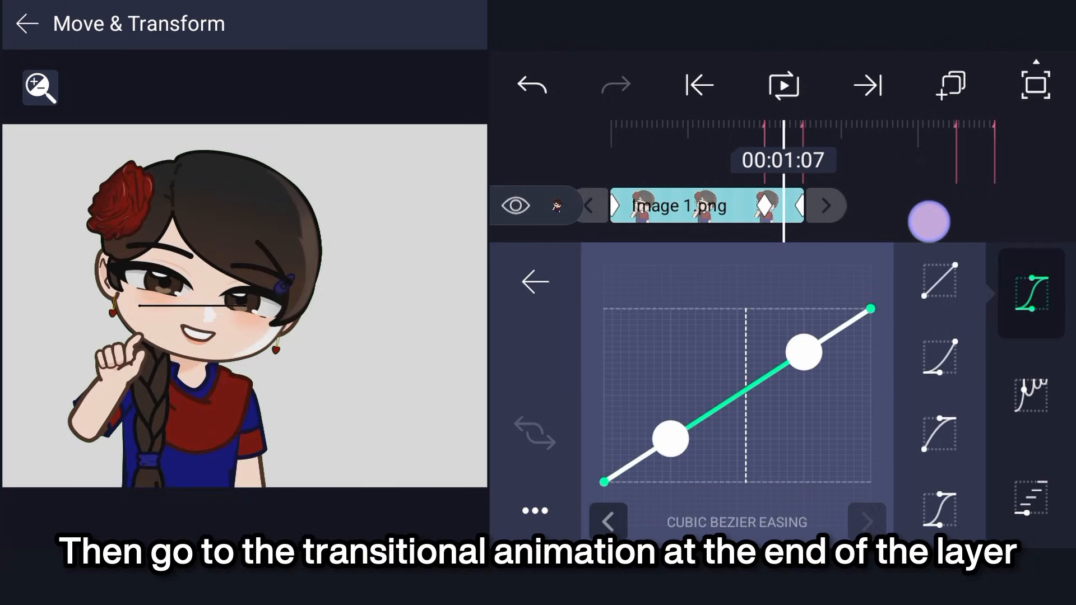
{"action": "left_click", "coordinate": [939, 357]}
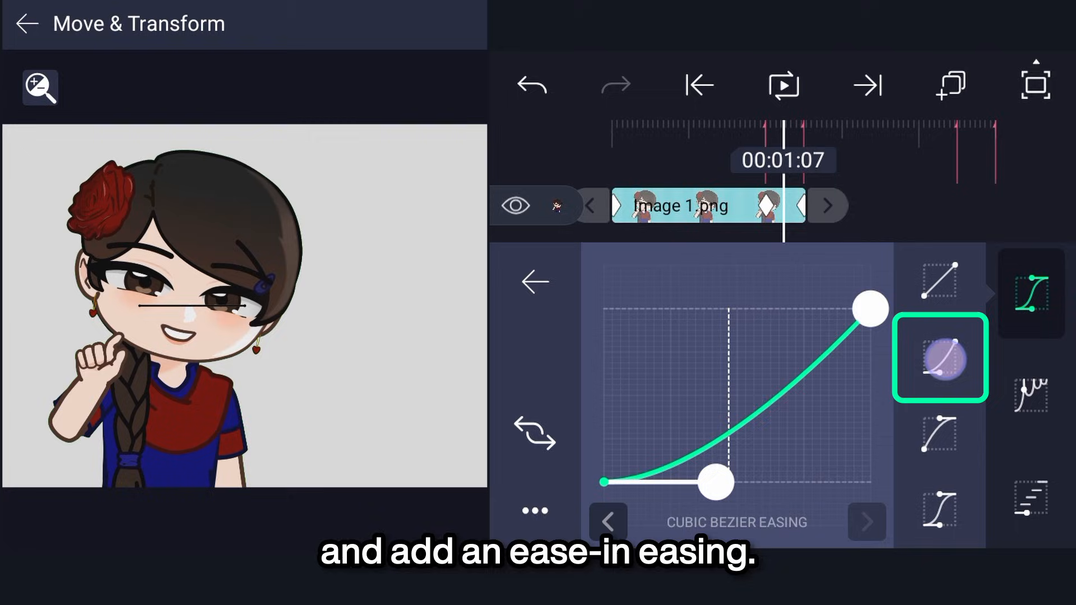
{"action": "left_click", "coordinate": [941, 359]}
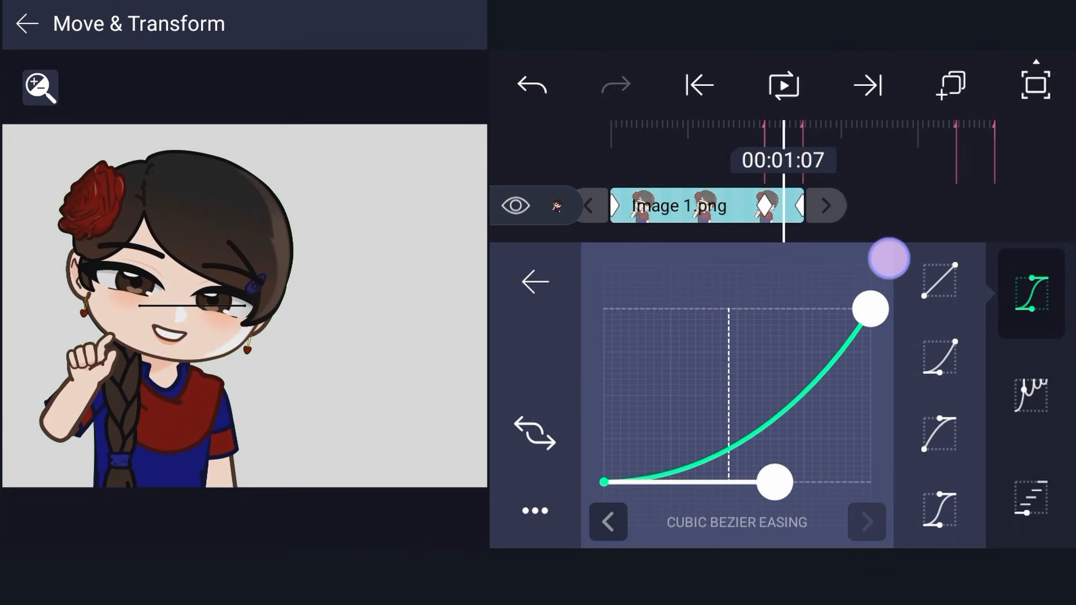
{"action": "left_click", "coordinate": [534, 282]}
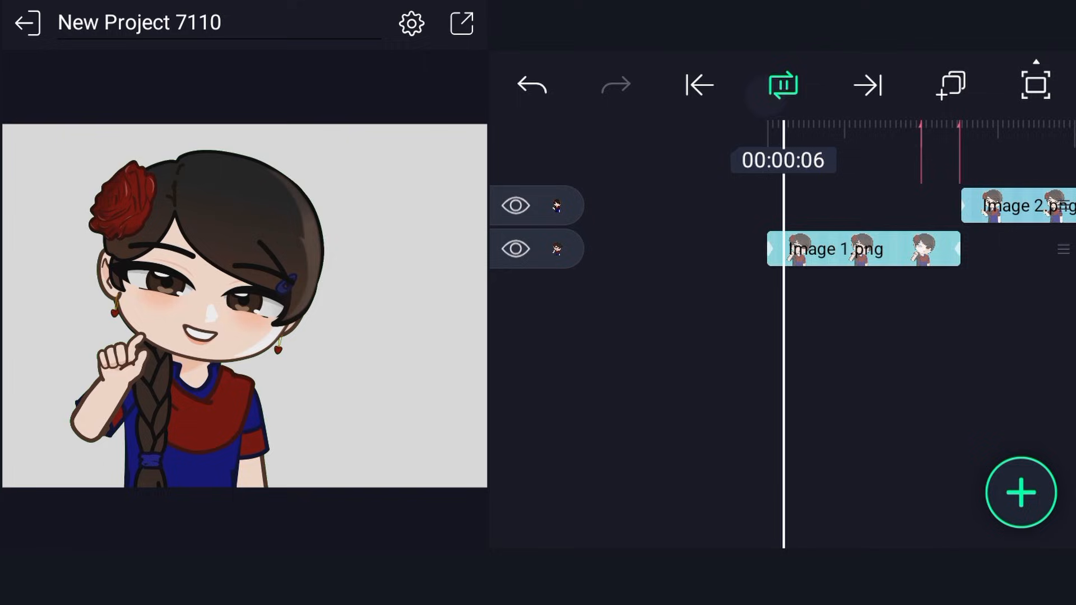
{"action": "scroll", "scroll_direction": "left", "scroll_amount": 3}
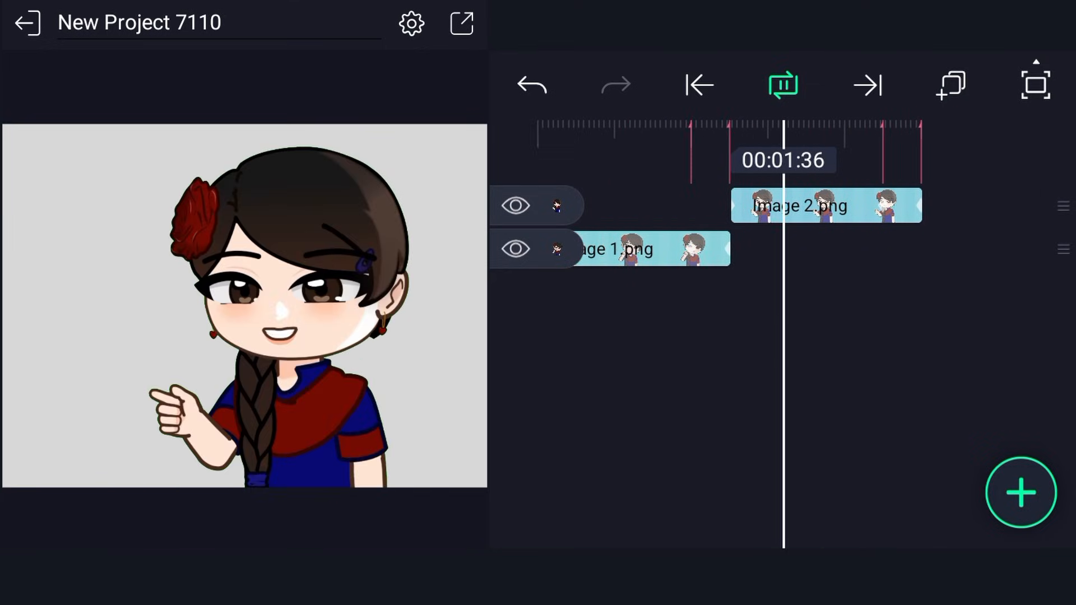
Step: Apply the same ease-out and ease-in easings to Image 2's position keyframes and preview
{"action": "left_click", "coordinate": [824, 206]}
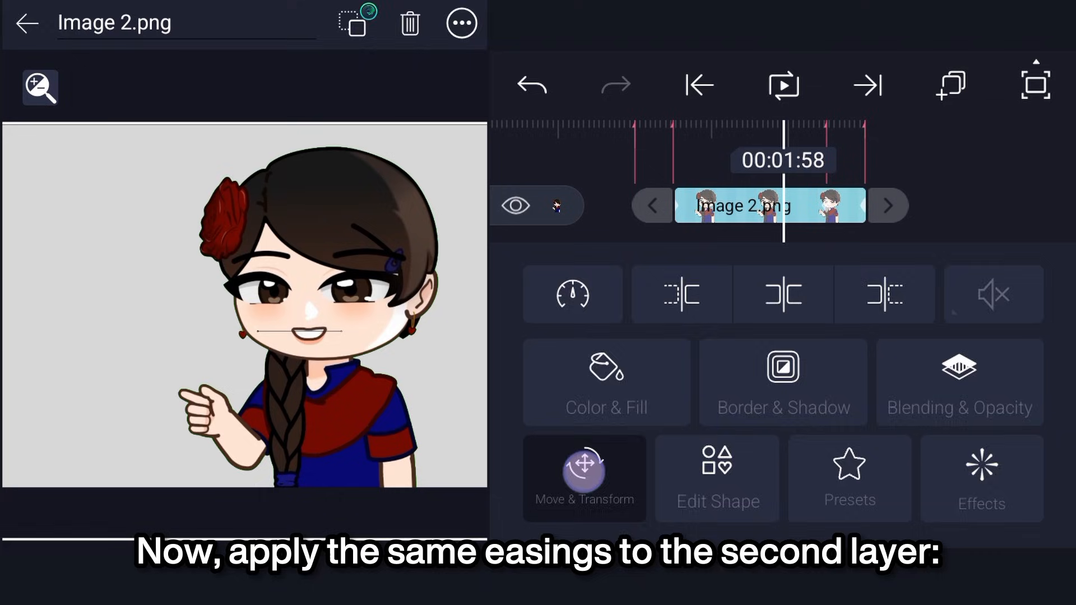
{"action": "left_click", "coordinate": [584, 479]}
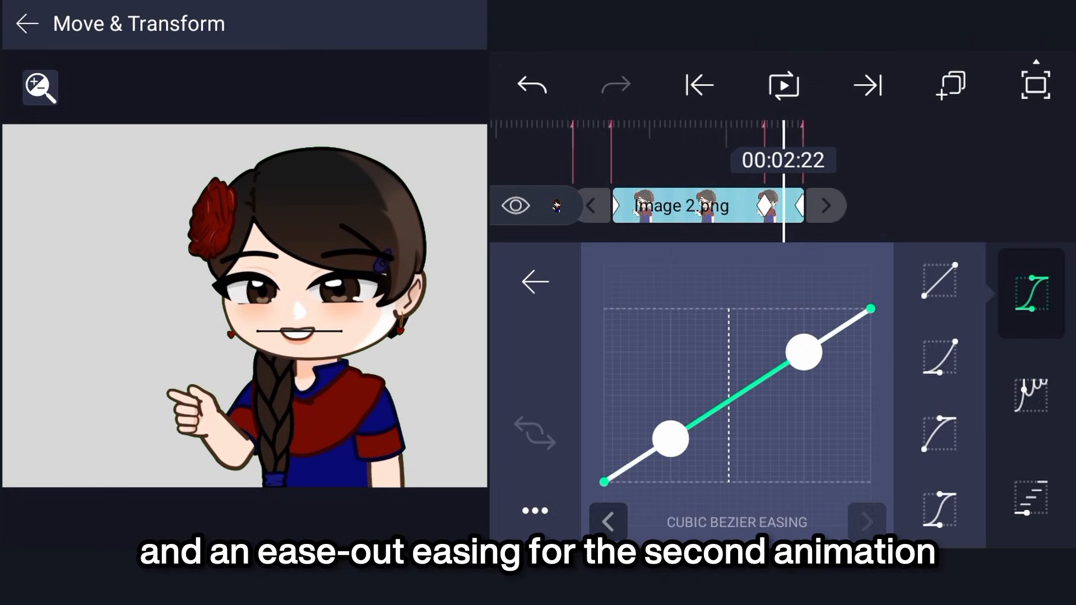
{"action": "left_click", "coordinate": [534, 282]}
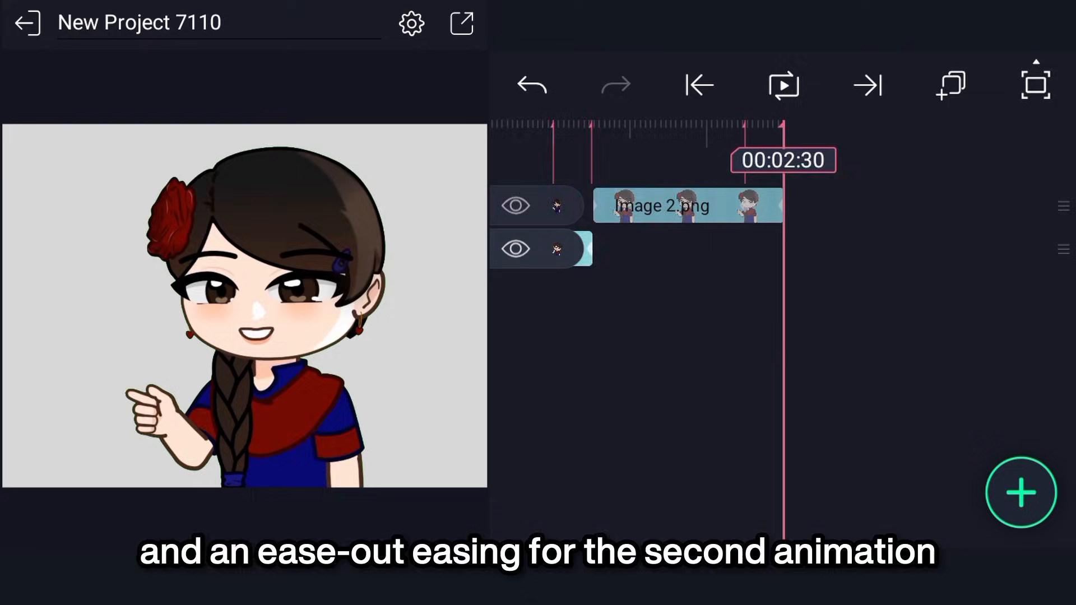
{"action": "left_click", "coordinate": [783, 84]}
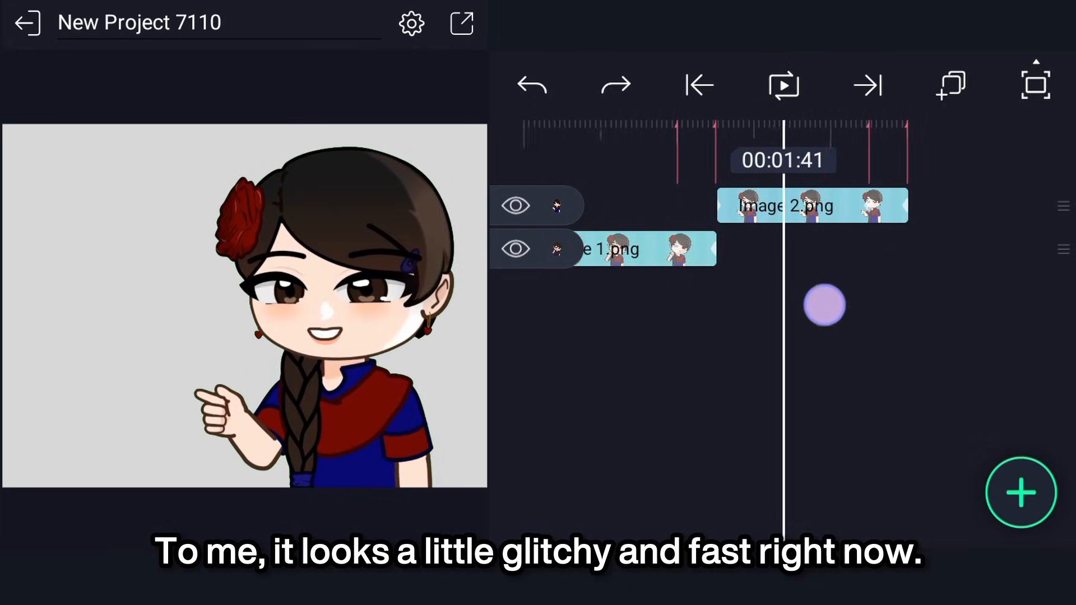
Step: Drag the position keyframes apart on both layers to lengthen the slide, then play back
{"action": "left_click", "coordinate": [641, 249]}
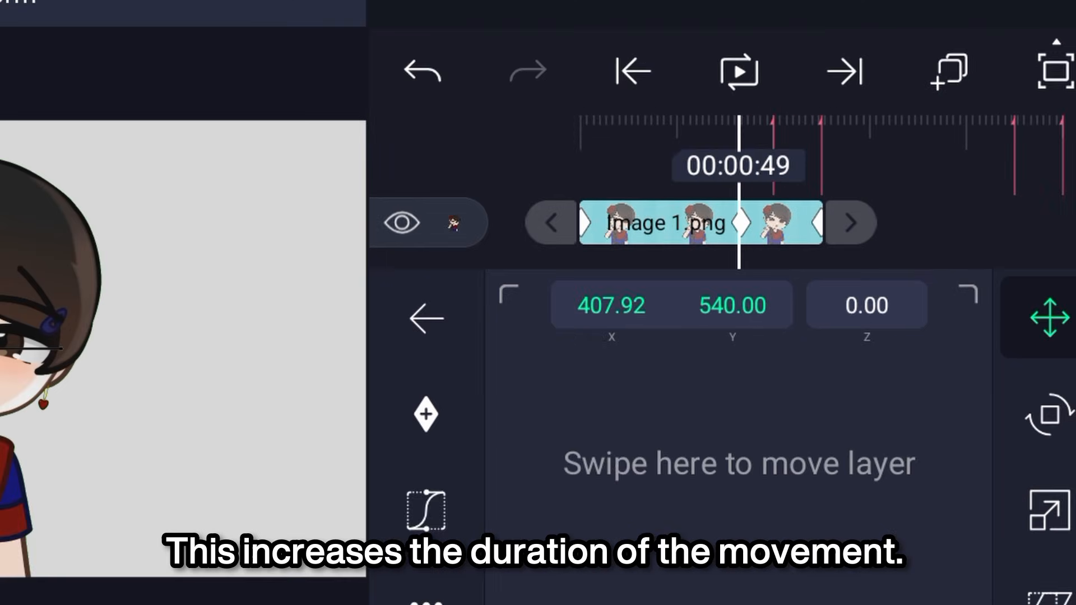
{"action": "left_click", "coordinate": [843, 71]}
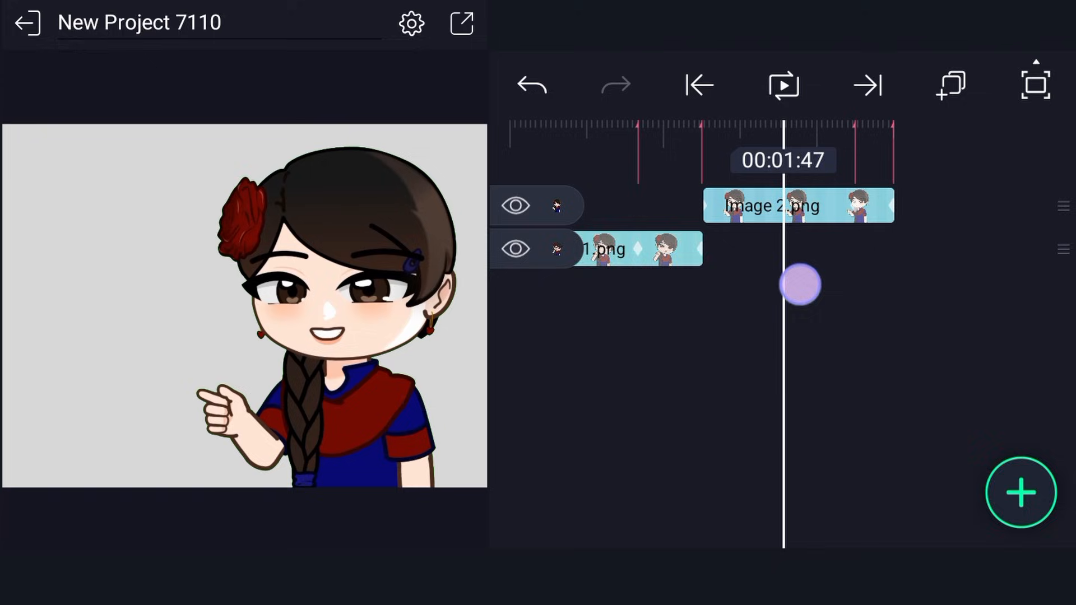
{"action": "left_click", "coordinate": [769, 206]}
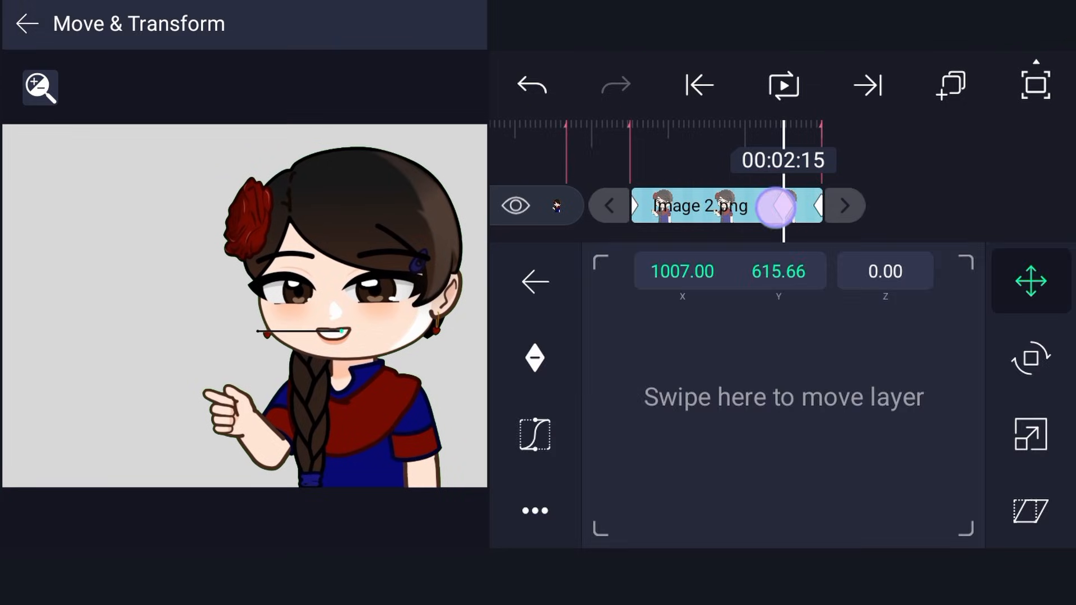
{"action": "left_click", "coordinate": [534, 281]}
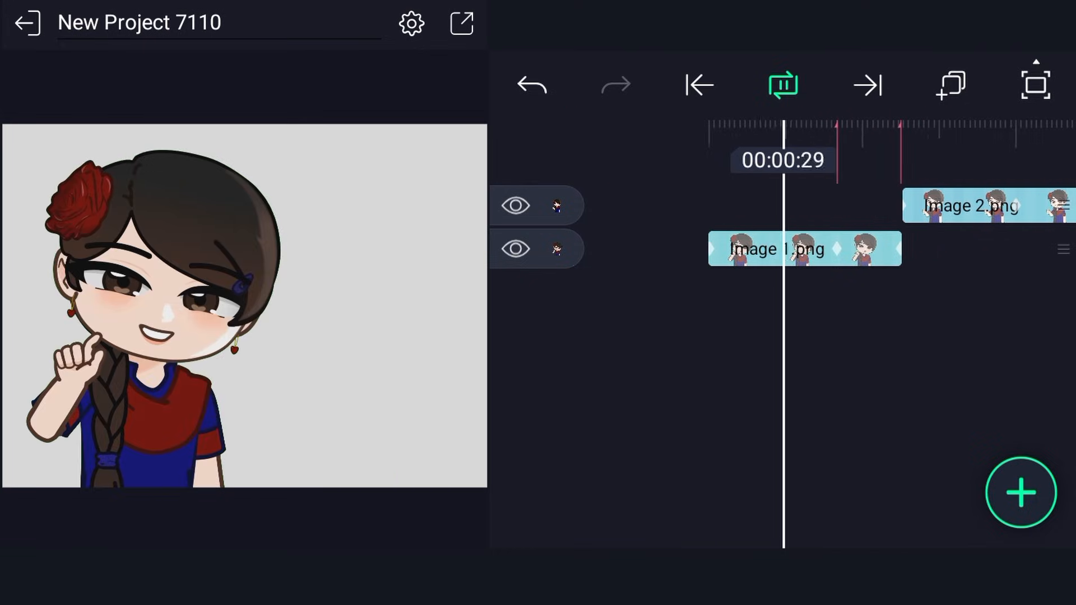
{"action": "left_click", "coordinate": [782, 84]}
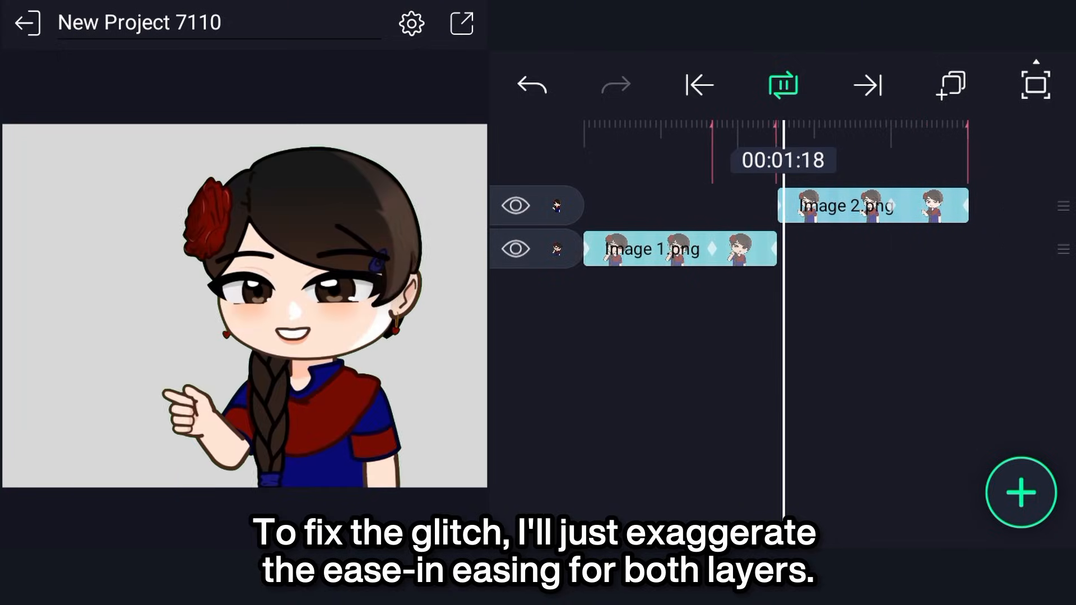
Step: Pause playback and open Image 2's easing curve editor to steepen the ease-in
{"action": "left_click", "coordinate": [782, 84]}
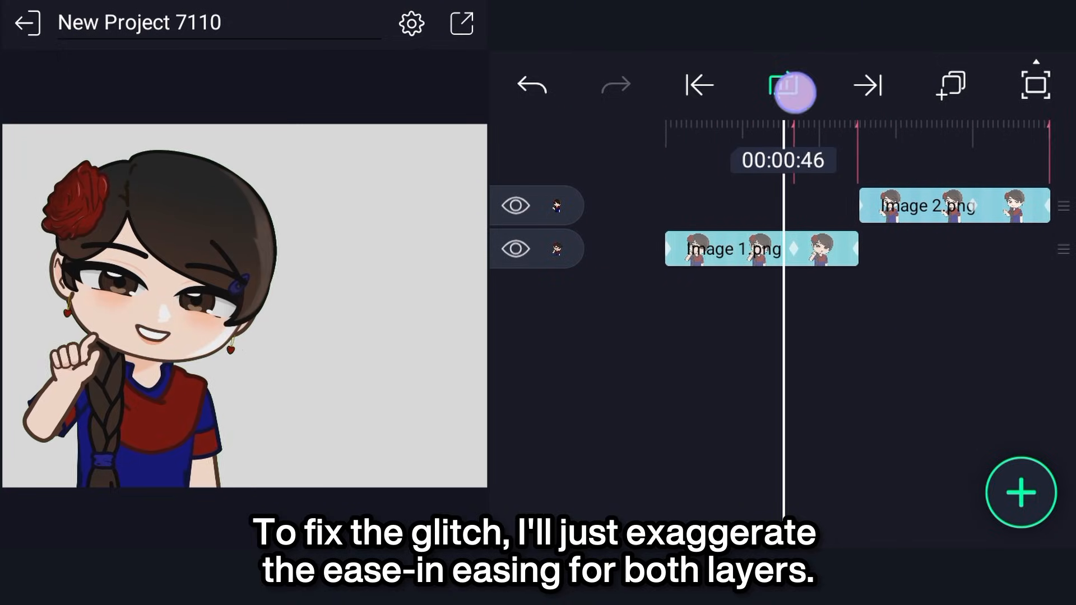
{"action": "left_click", "coordinate": [927, 205]}
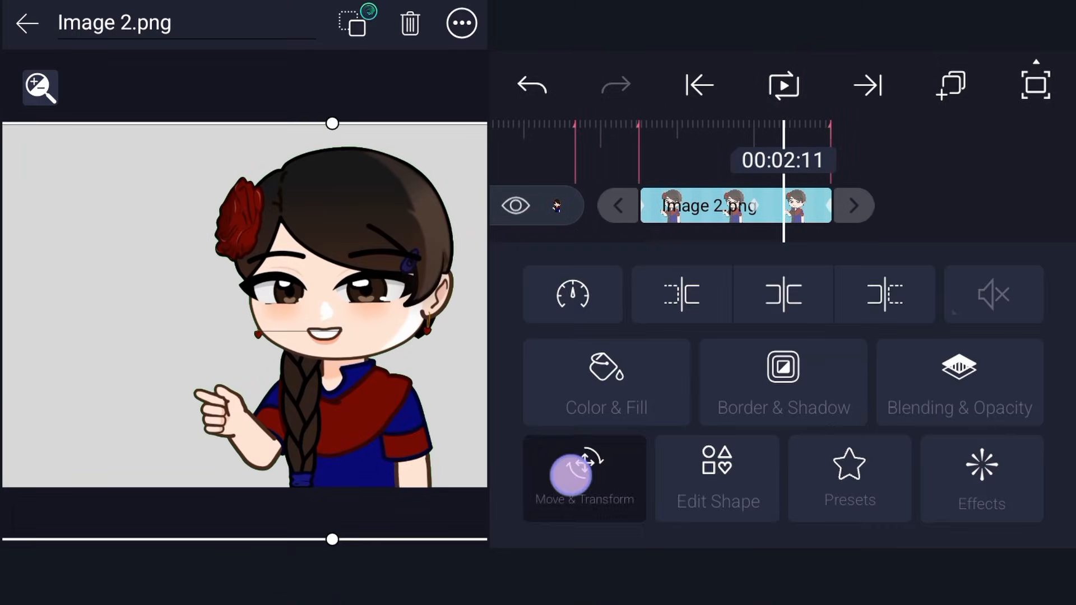
{"action": "left_click", "coordinate": [584, 479]}
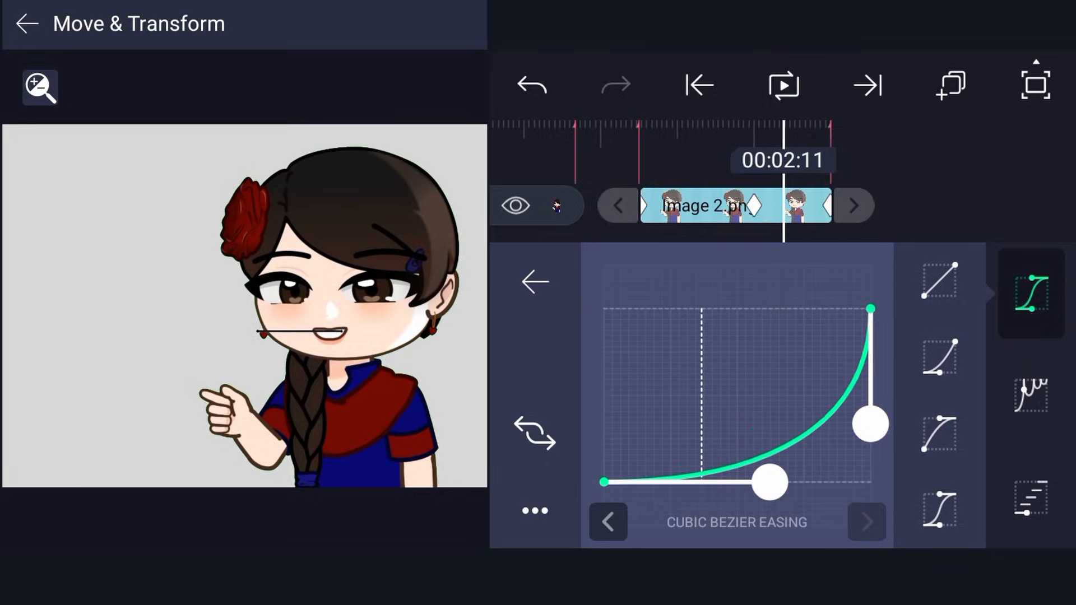